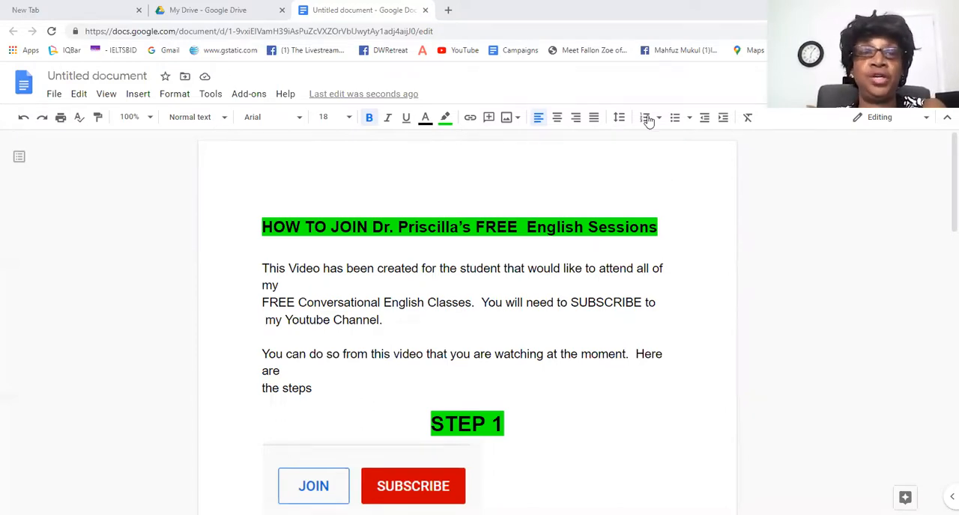
Step: Draw a tick mark beside the Step 1 SUBSCRIBE image
scroll("down", 3)
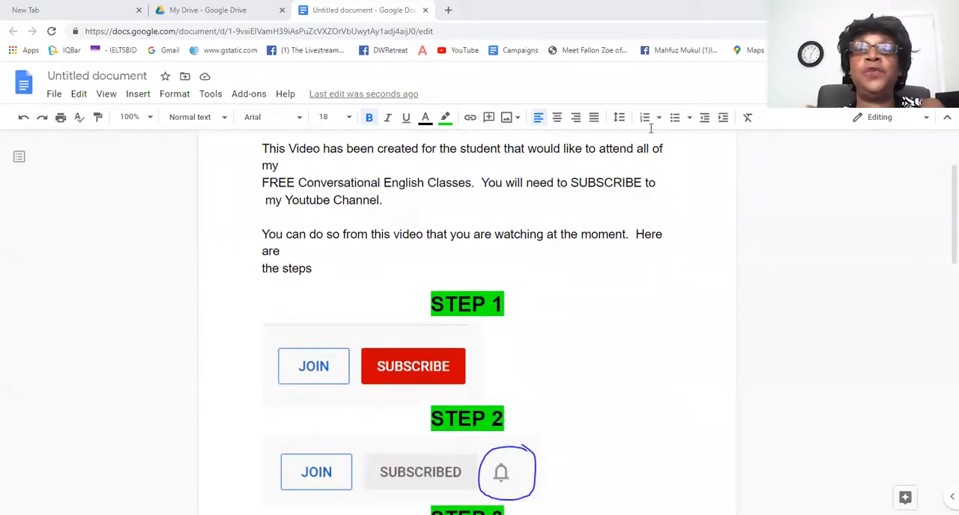
mouse_move(605, 84)
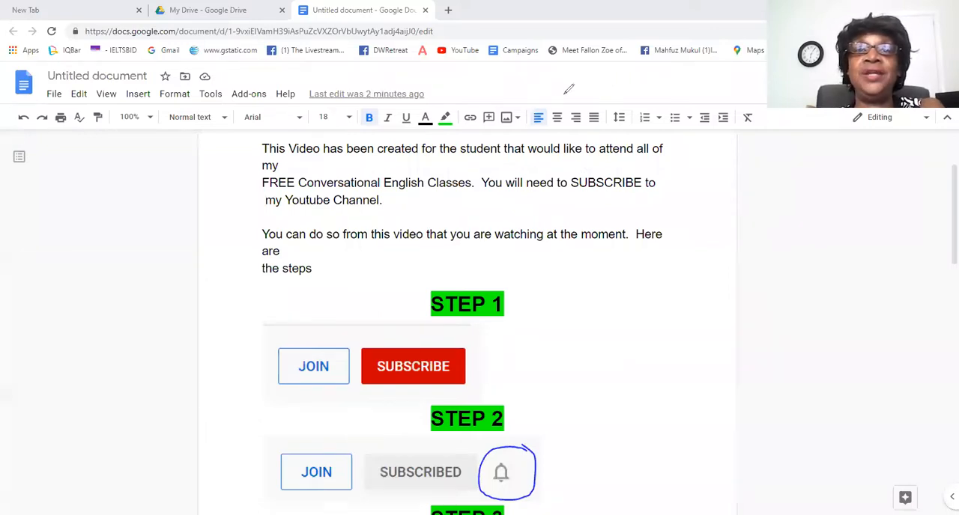
scroll("down", 3)
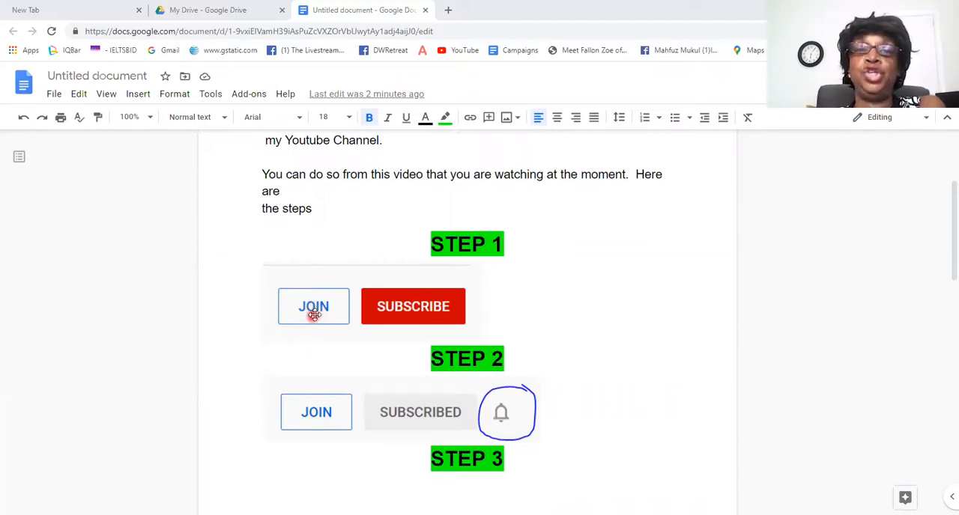
mouse_move(435, 267)
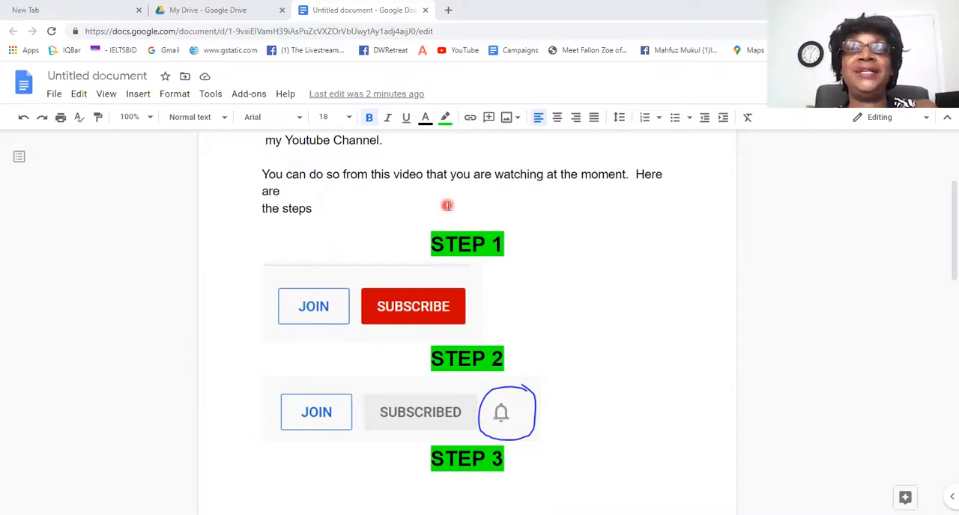
mouse_move(423, 233)
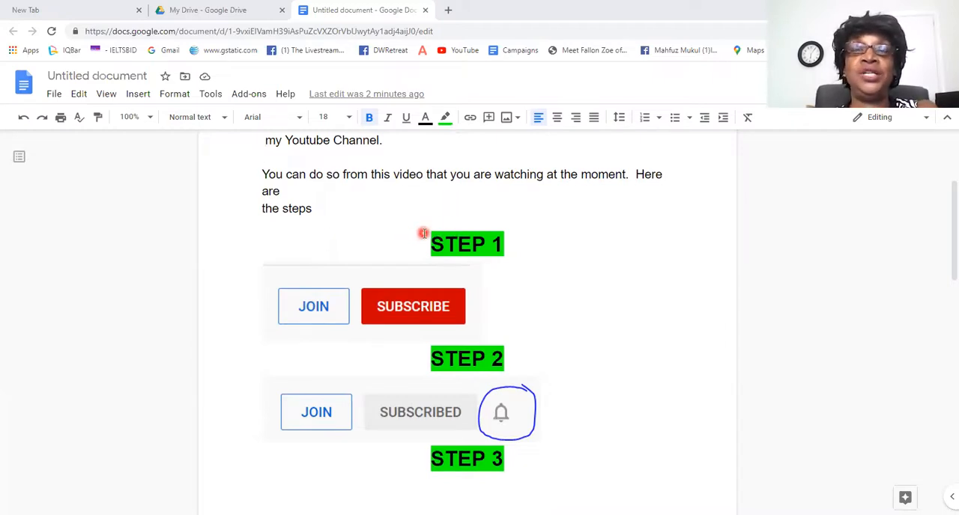
mouse_move(313, 317)
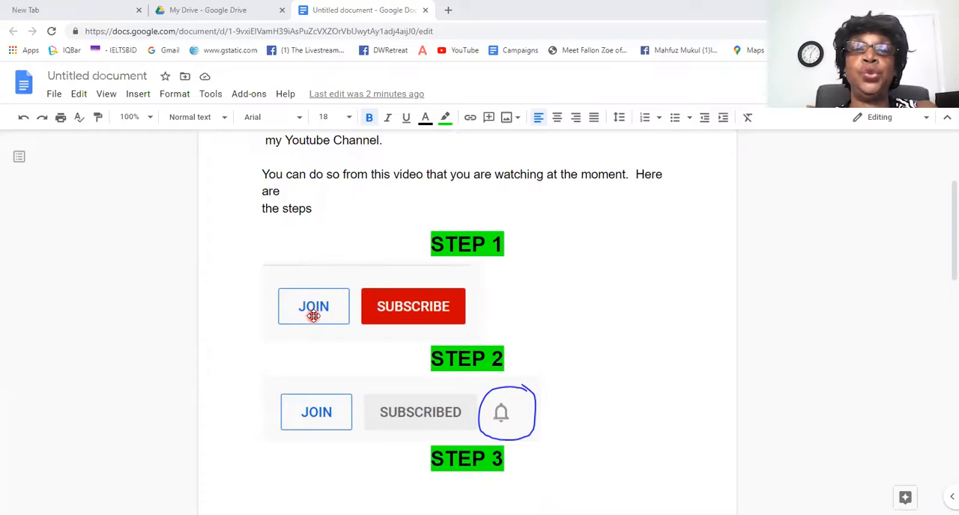
mouse_move(429, 321)
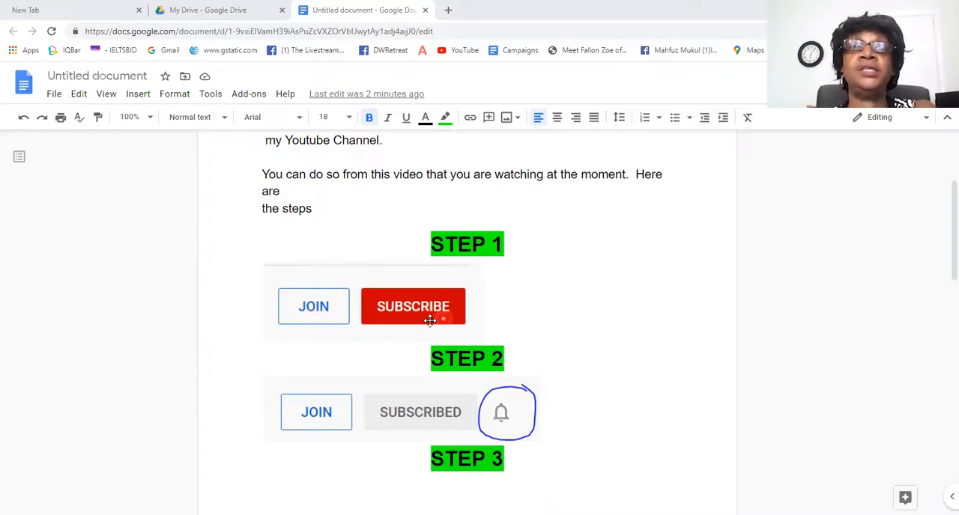
mouse_move(437, 310)
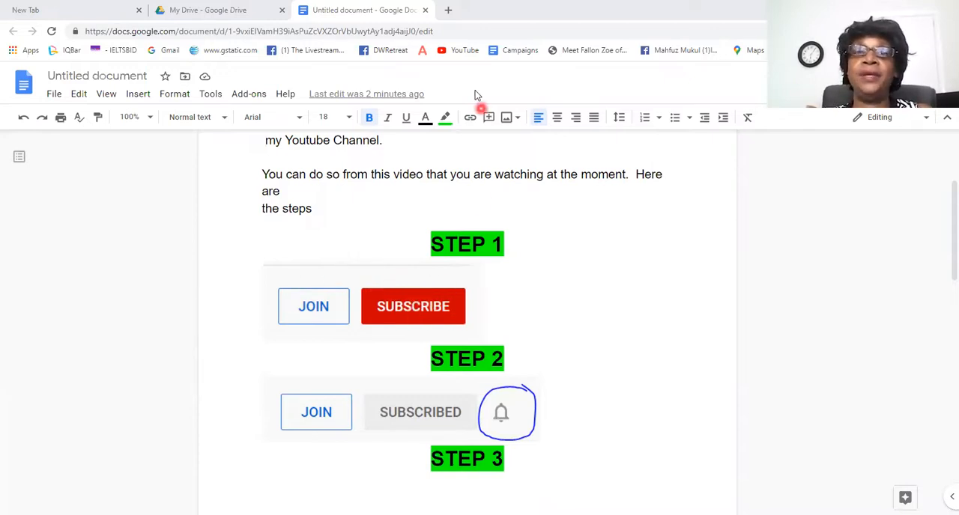
mouse_move(389, 93)
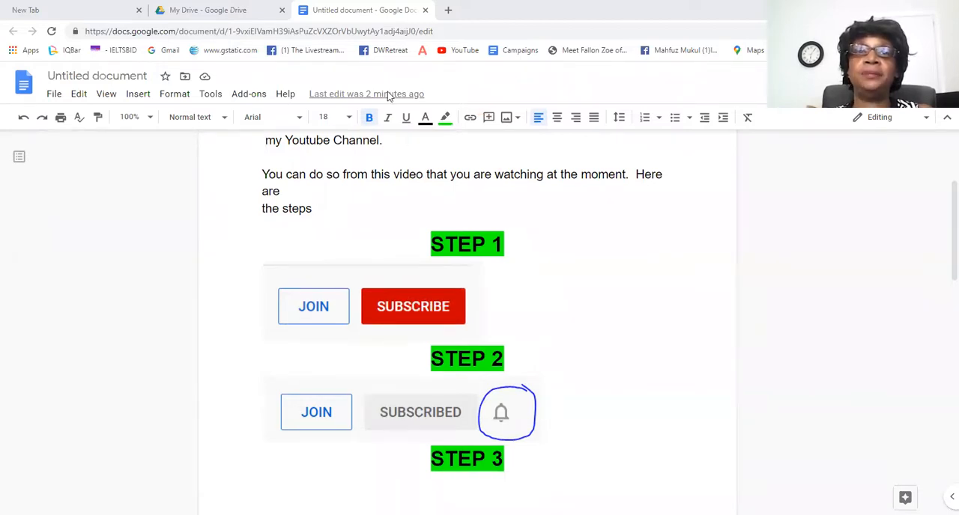
mouse_move(477, 286)
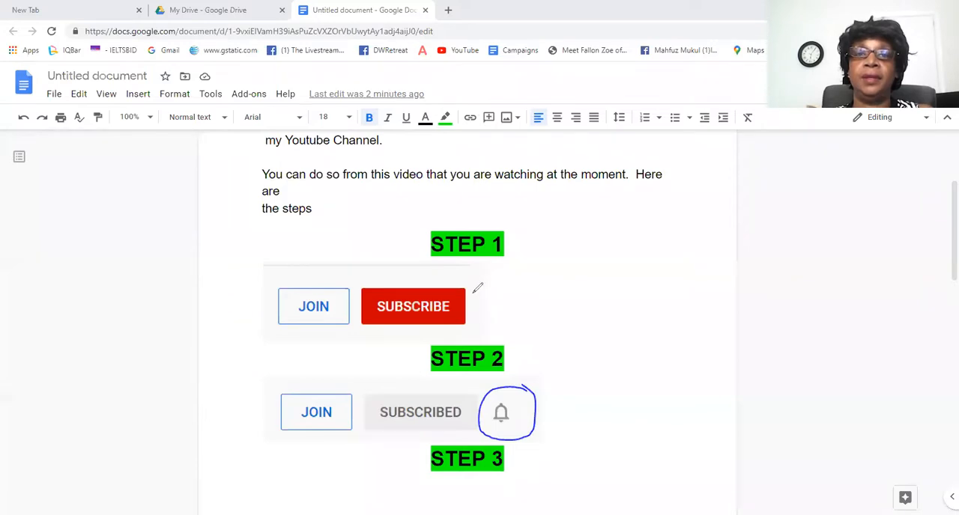
left_click_drag(473, 307, 521, 283)
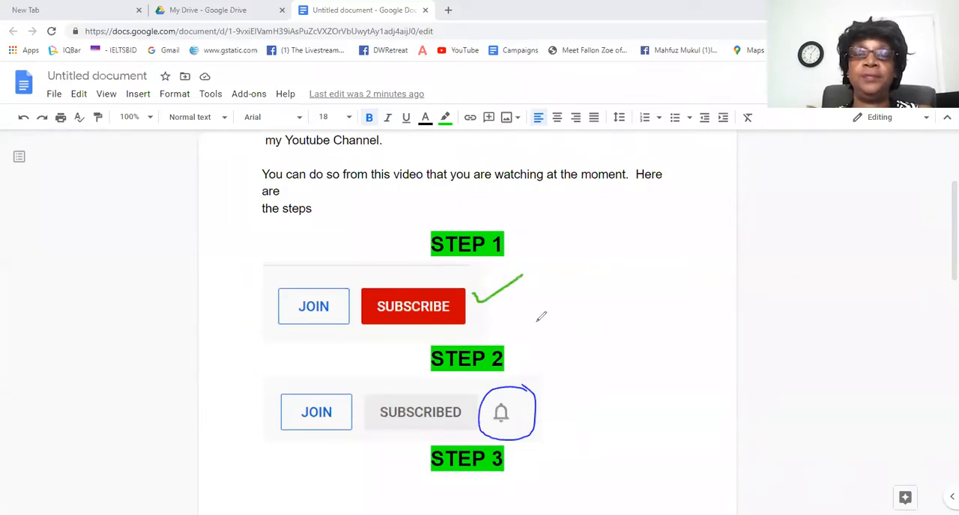
mouse_move(688, 339)
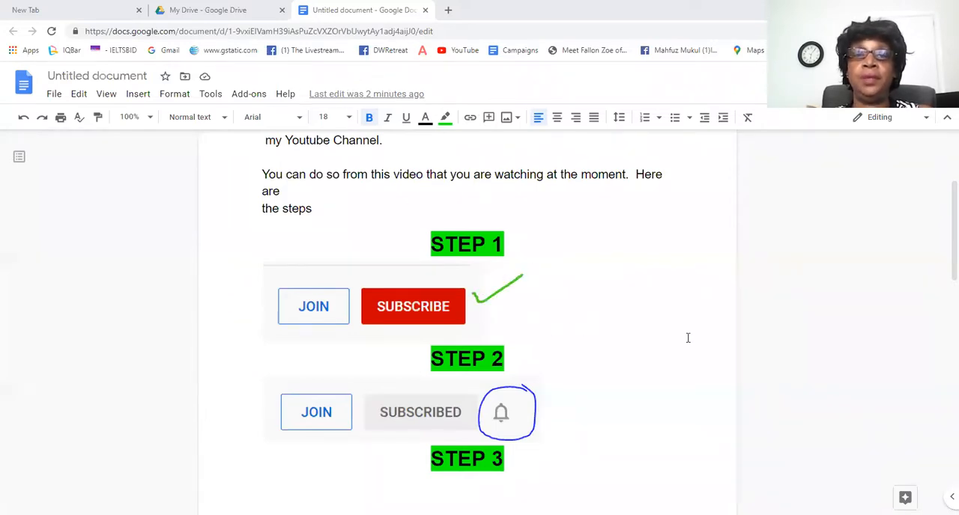
scroll("down", 3)
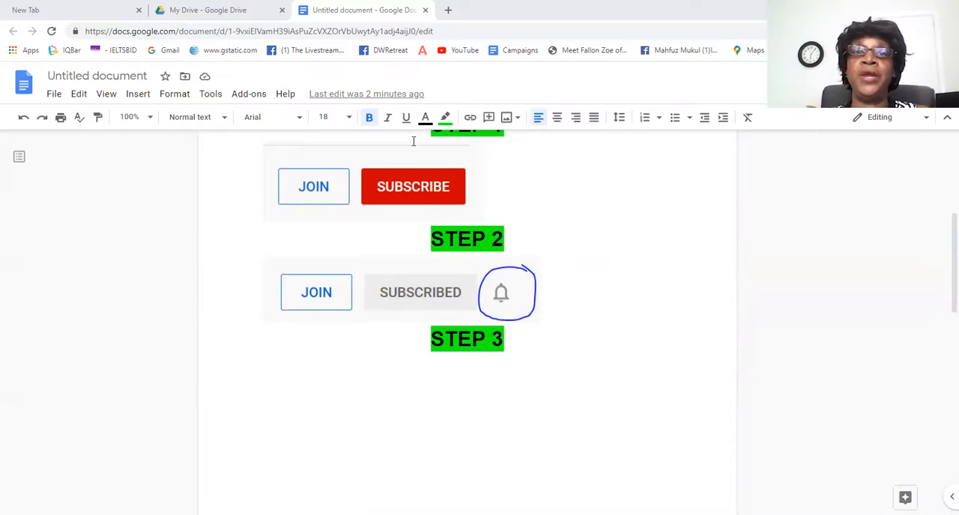
mouse_move(414, 93)
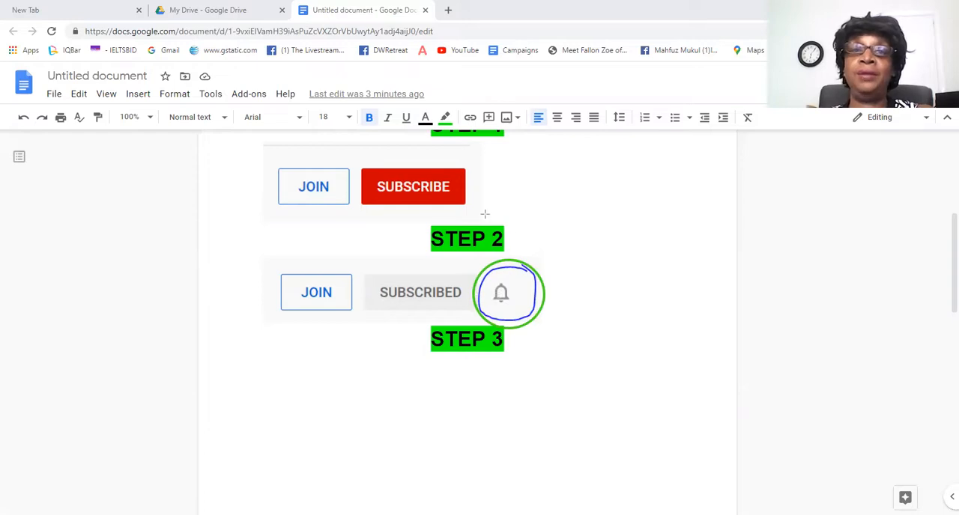
mouse_move(554, 261)
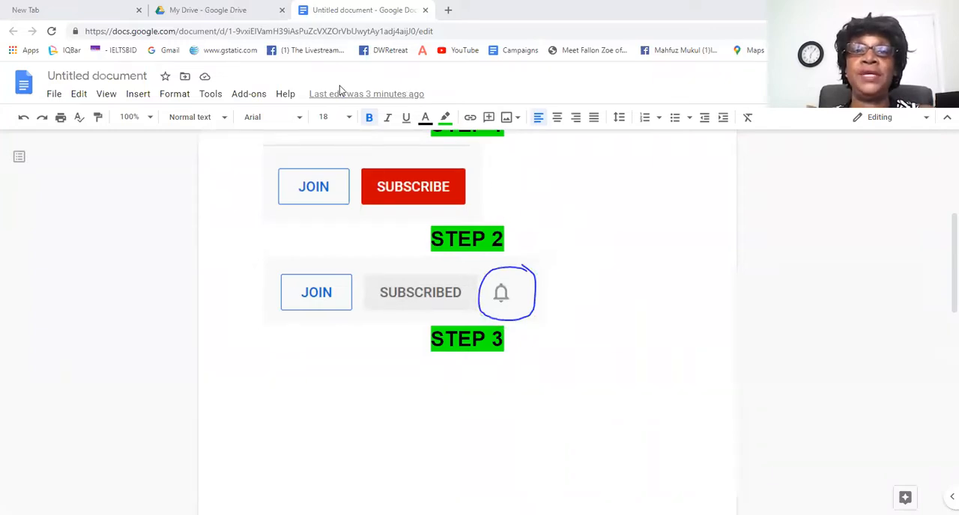
Step: Scroll down to the Step 4 notification-options screenshot and select it
scroll("down", 3)
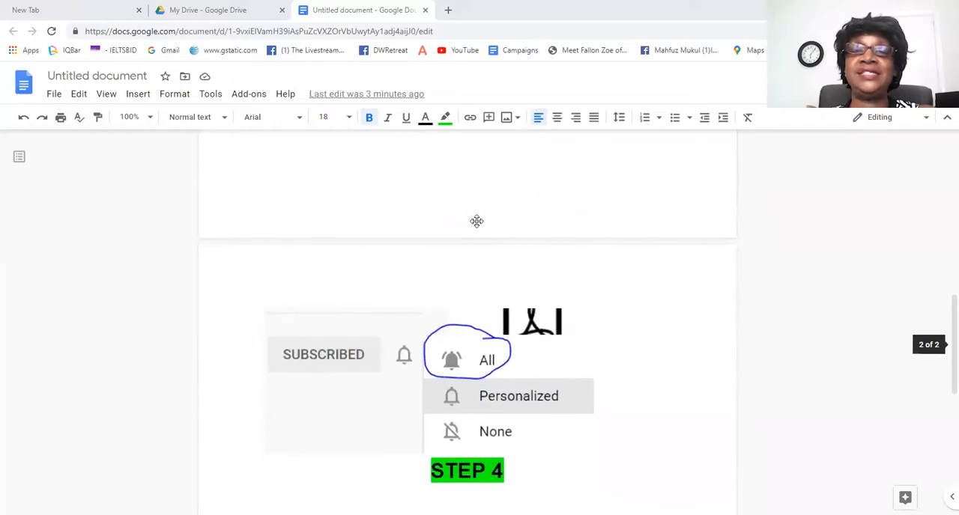
scroll("down", 3)
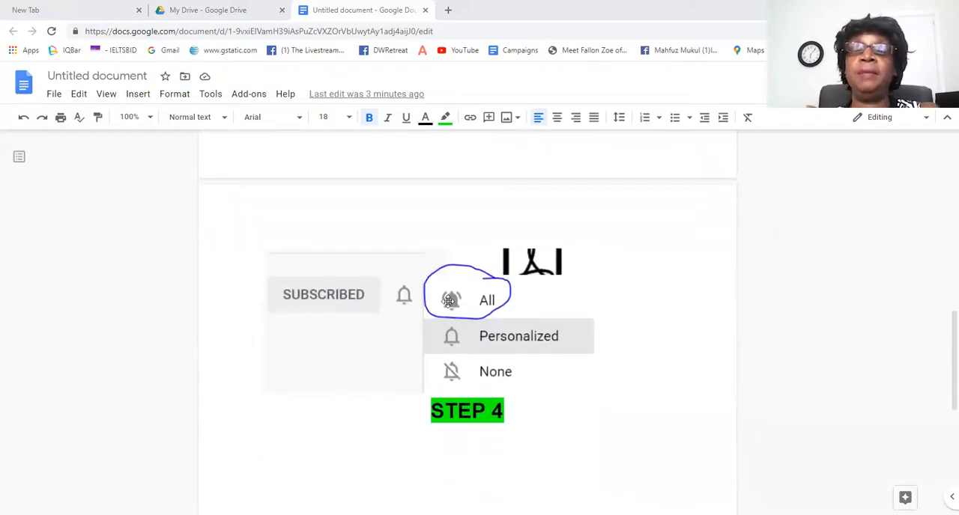
mouse_move(469, 89)
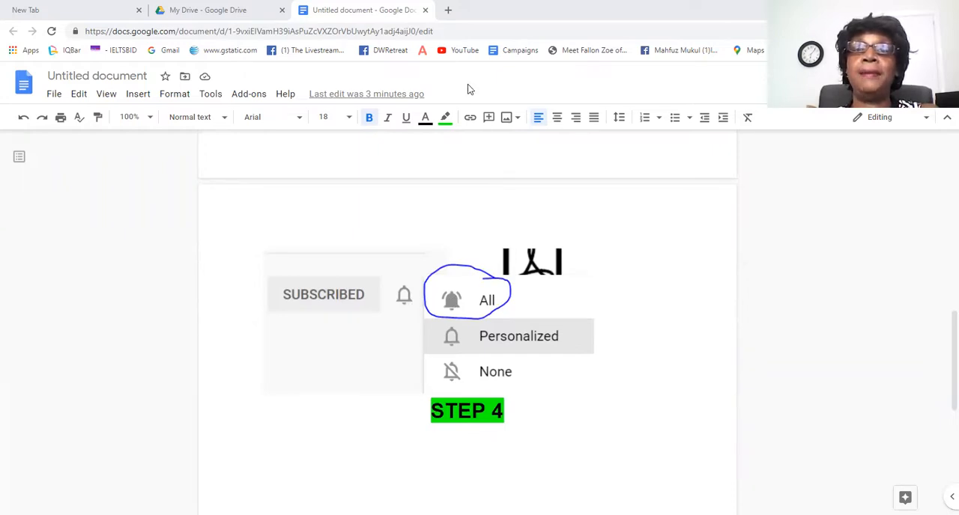
mouse_move(420, 285)
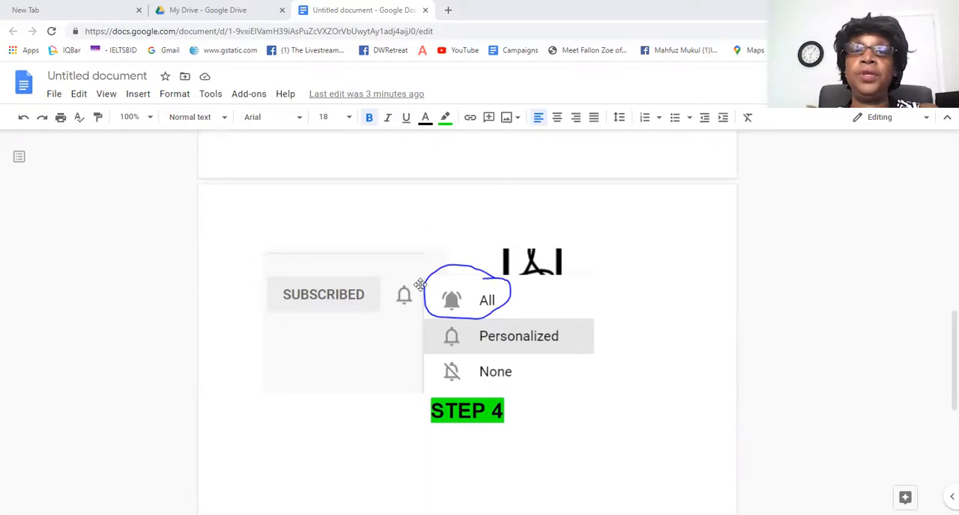
left_click(419, 284)
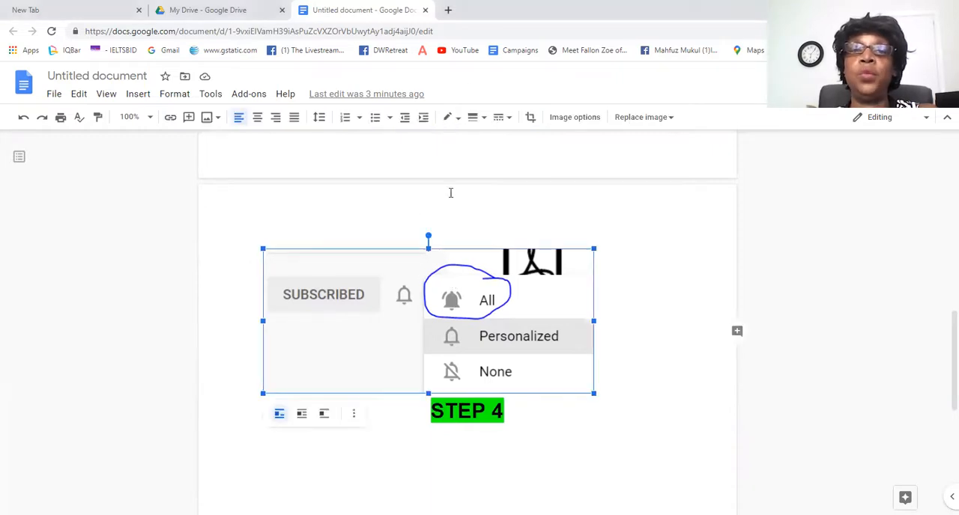
mouse_move(484, 96)
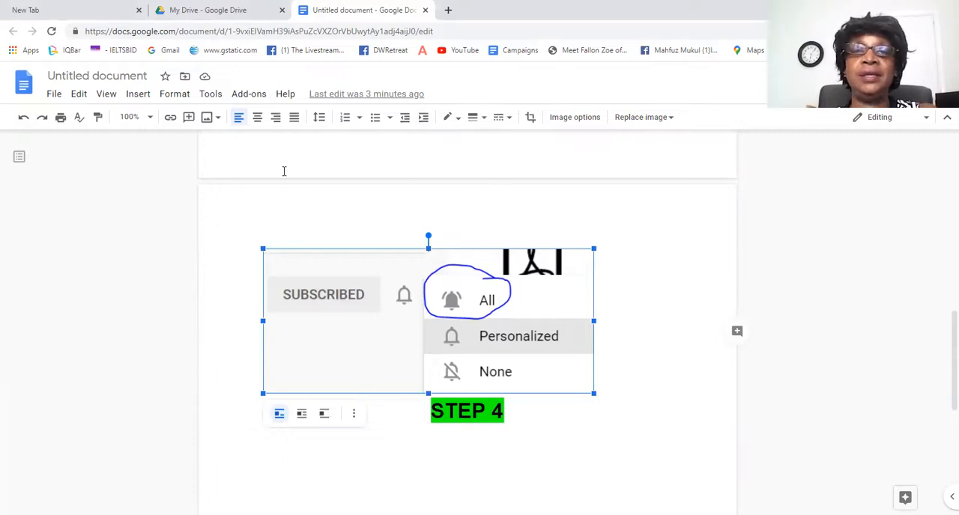
mouse_move(697, 334)
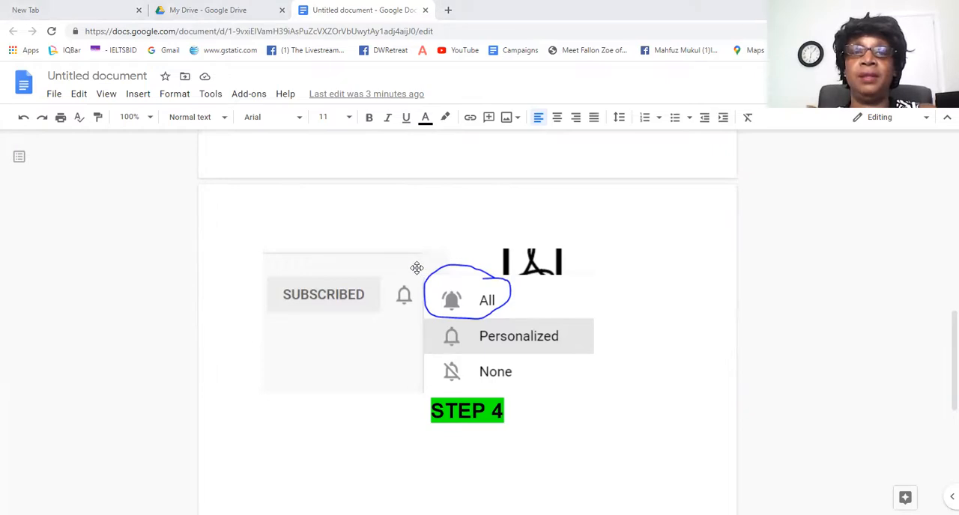
mouse_move(382, 93)
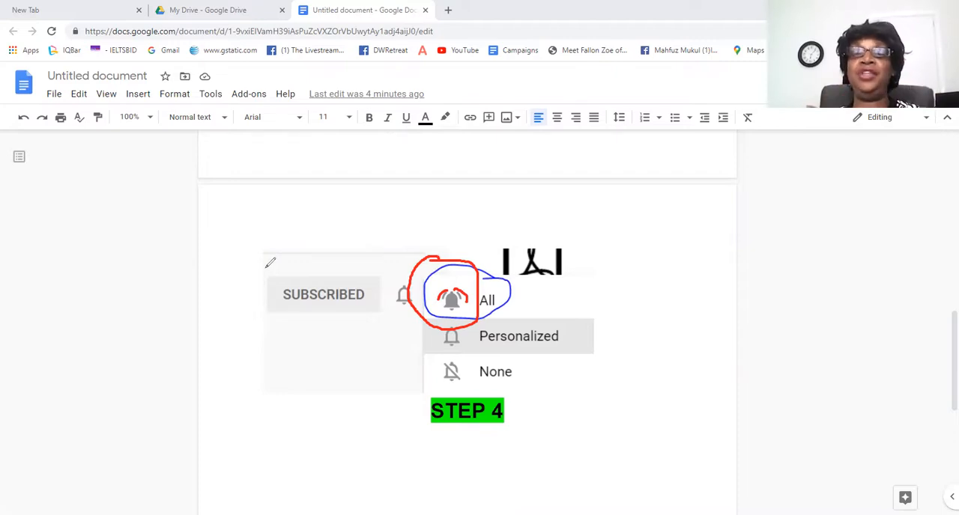
mouse_move(528, 293)
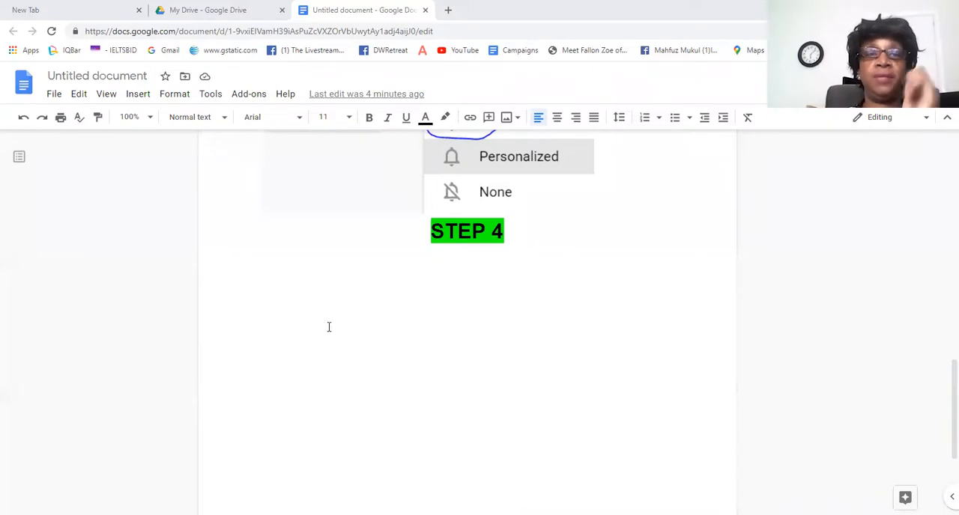
Step: Type 'please type a comment on each video that you watch...' below Step 4, widened to one line
type("please")
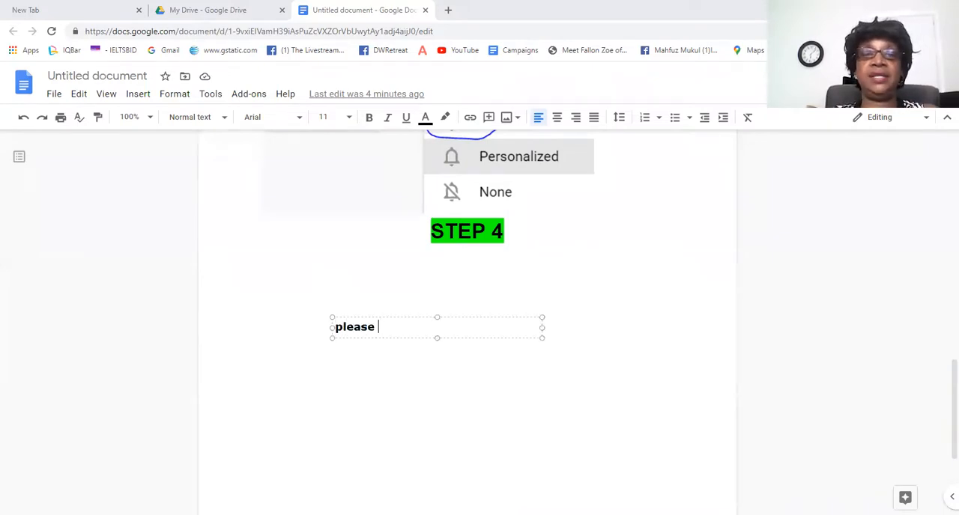
type("type a co")
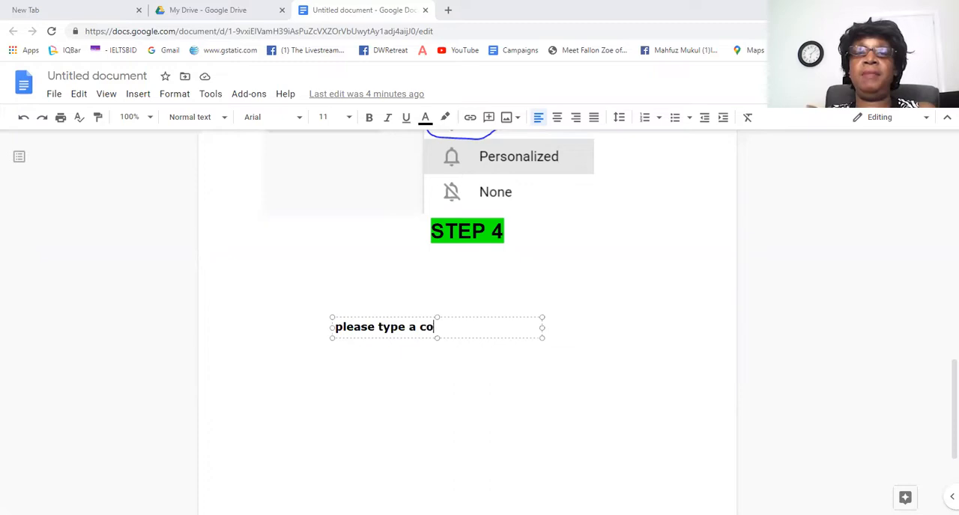
type("mment on each")
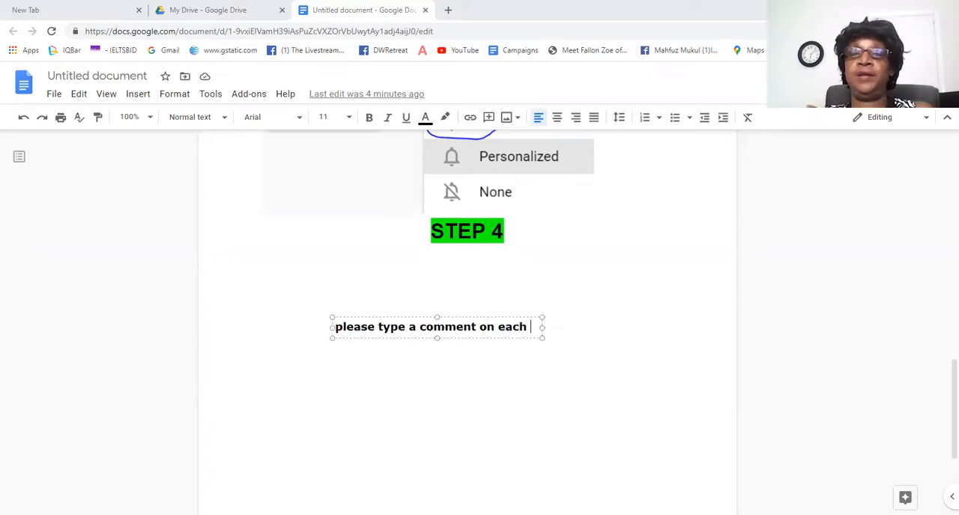
type("video that you")
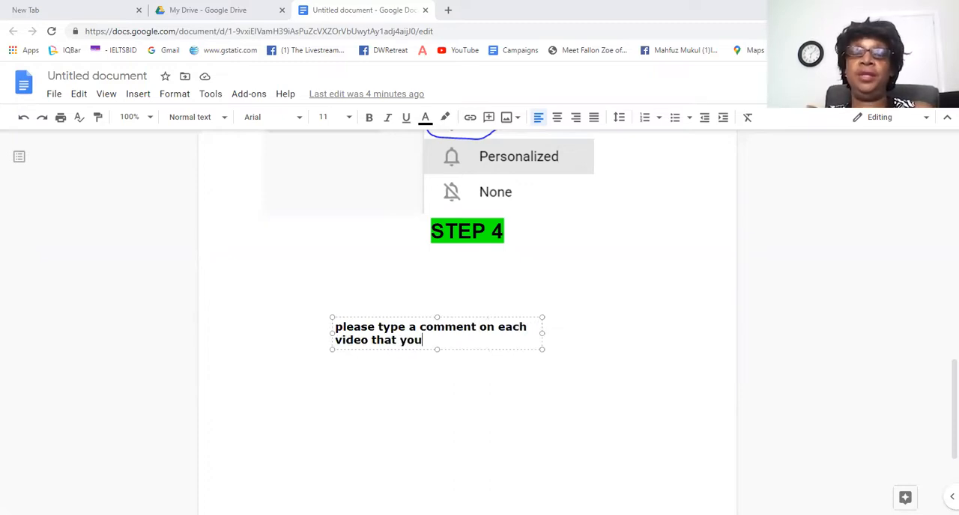
type("watch")
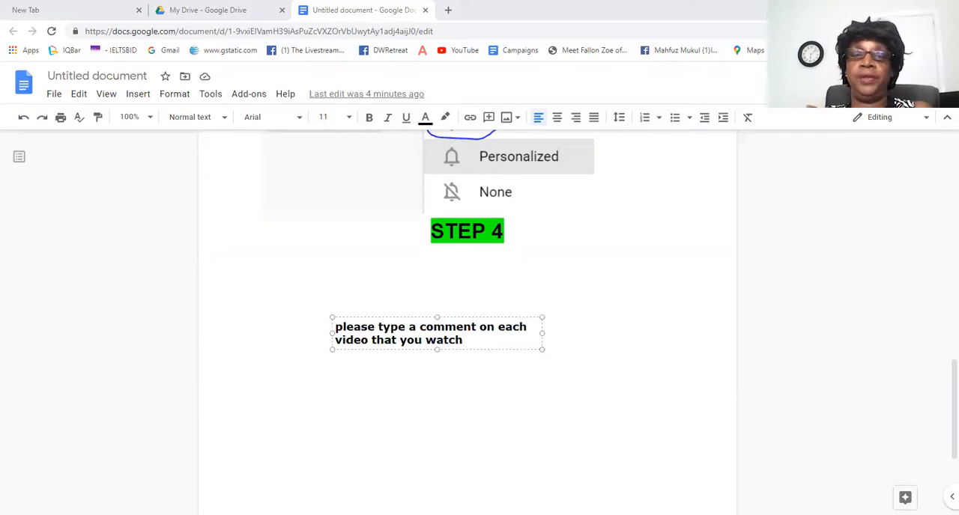
type("...")
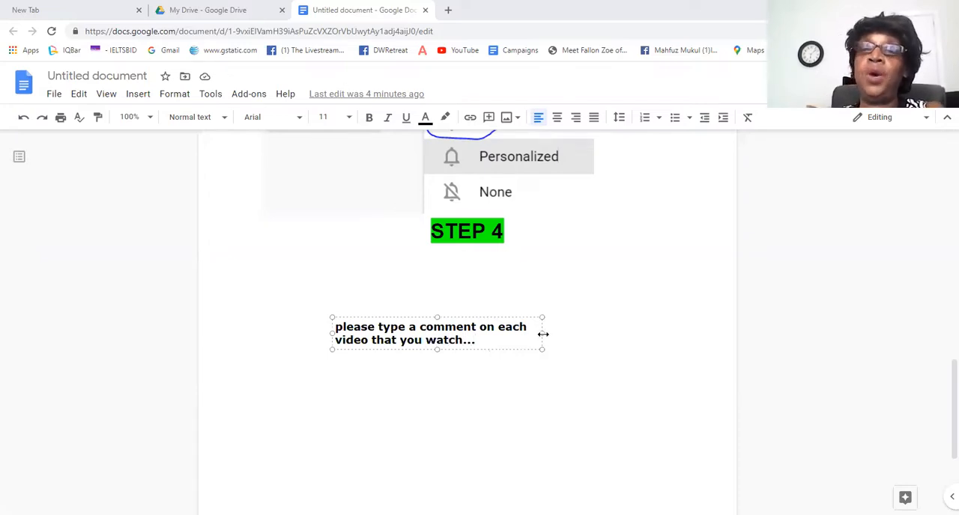
left_click_drag(541, 334, 699, 327)
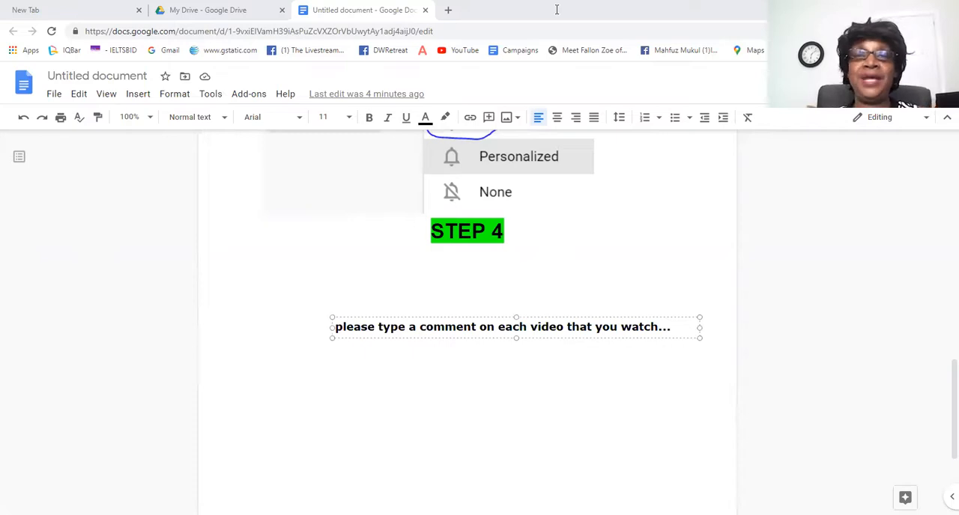
left_click(530, 393)
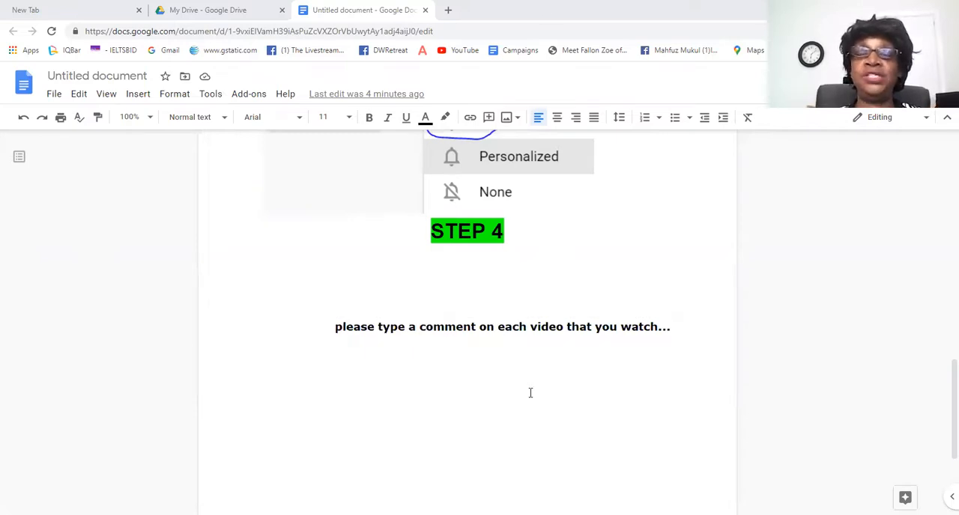